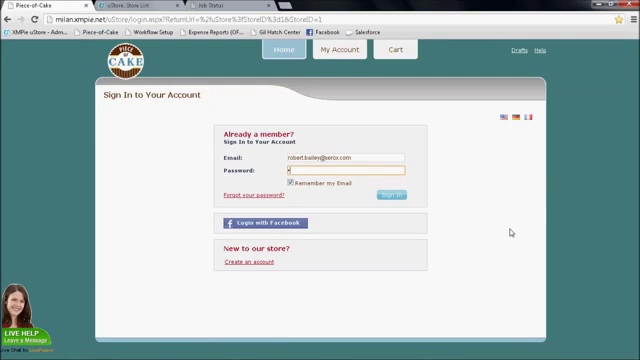
Enter the member password and sign in to the Piece-of-Cake store
{"action": "type", "text": "•••••"}
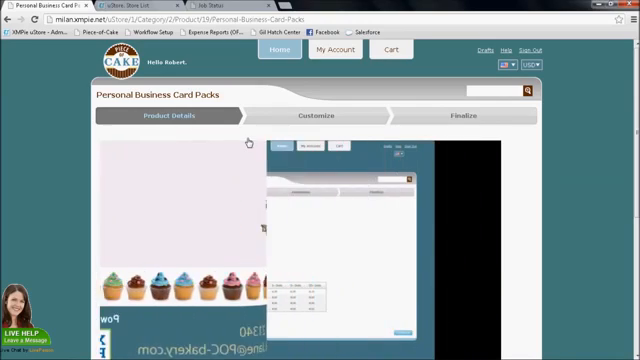
Choose Connecticut as the card's Branch and proceed to the Finalize step
{"action": "scroll", "scroll_direction": "down", "scroll_amount": 3}
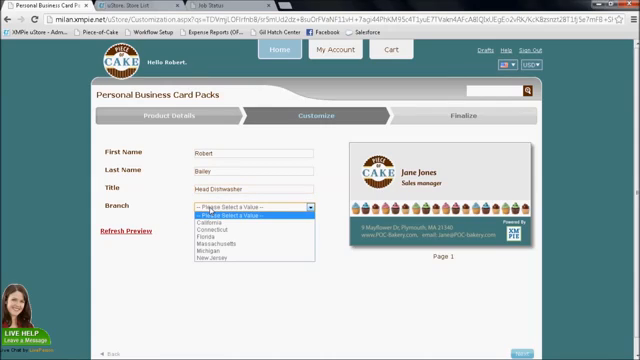
{"action": "left_click", "coordinate": [232, 224]}
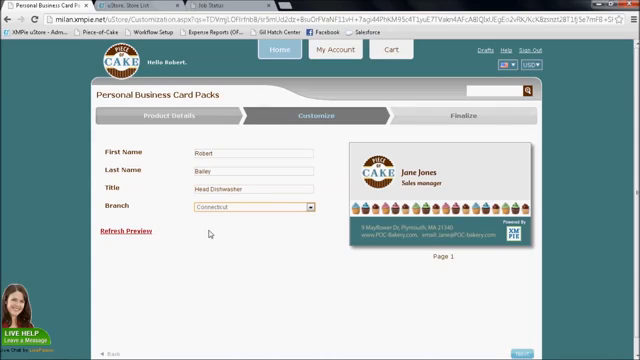
{"action": "left_click", "coordinate": [125, 237]}
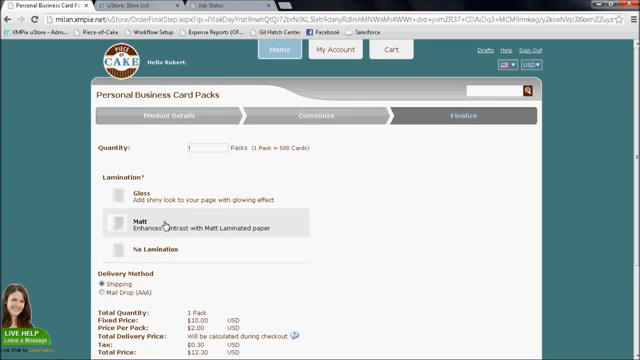
Set quantity 1 pack with lamination and delivery options and add it to the cart
{"action": "scroll", "scroll_direction": "down", "scroll_amount": 3}
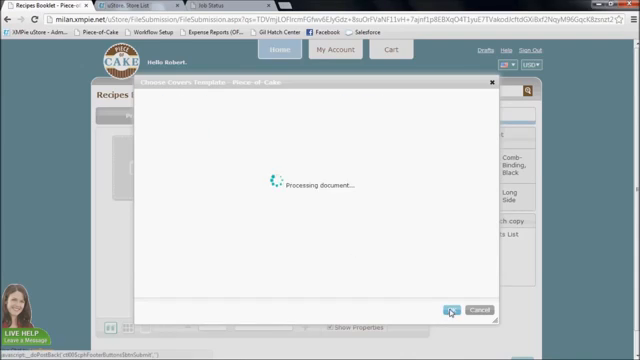
Confirm the cover template and upload the Mom'sRecipes document as pages 2–4
{"action": "left_click", "coordinate": [448, 309]}
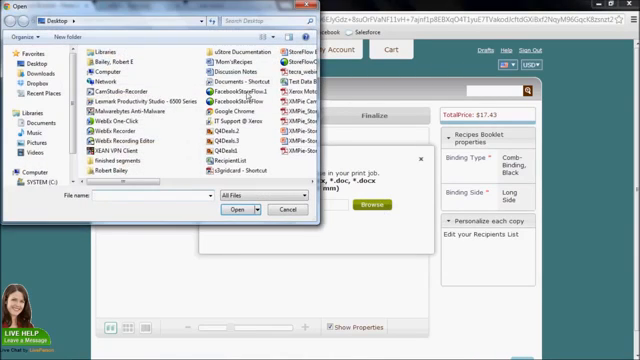
{"action": "left_click", "coordinate": [228, 208]}
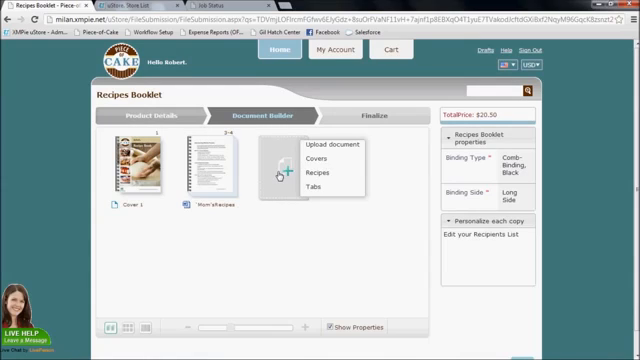
Add the Low Calorie Carrot Cake recipe page to the booklet
{"action": "left_click", "coordinate": [312, 171]}
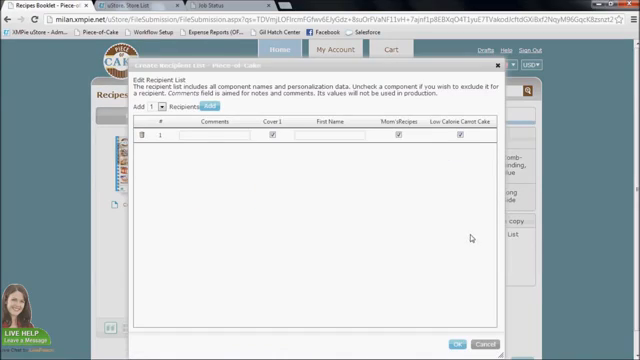
Name recipient 1 'John' and add recipient 2 'Donna' in the recipient list
{"action": "type", "text": "John"}
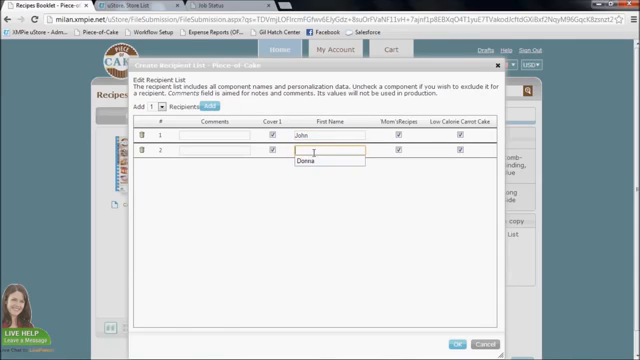
{"action": "type", "text": "Donna"}
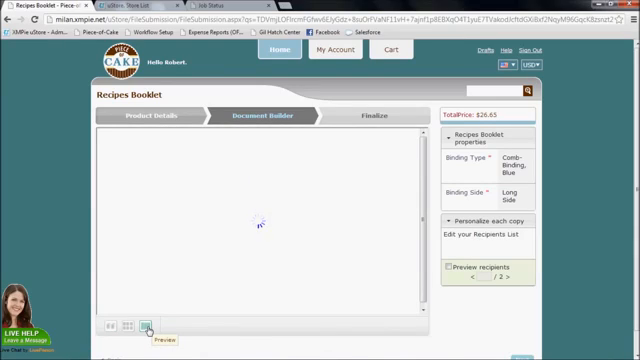
Show the booklet page preview and browse its pages
{"action": "left_click", "coordinate": [143, 324]}
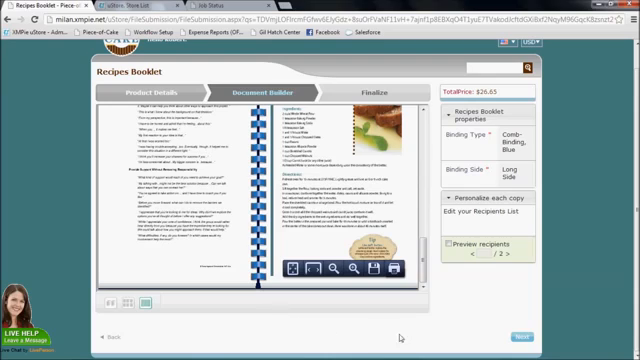
{"action": "left_click", "coordinate": [522, 313]}
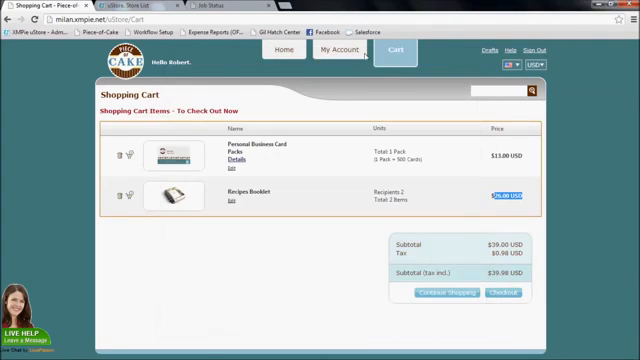
Finish the booklet so the cart holds it with the business cards, subtotal $39.00
{"action": "left_click", "coordinate": [347, 52]}
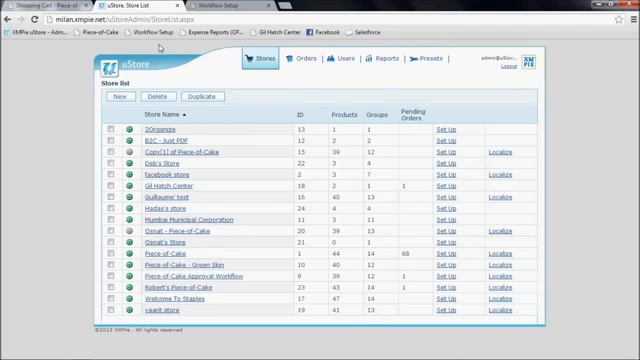
Switch to the uStore Admin store list and go to Reports
{"action": "left_click", "coordinate": [303, 60]}
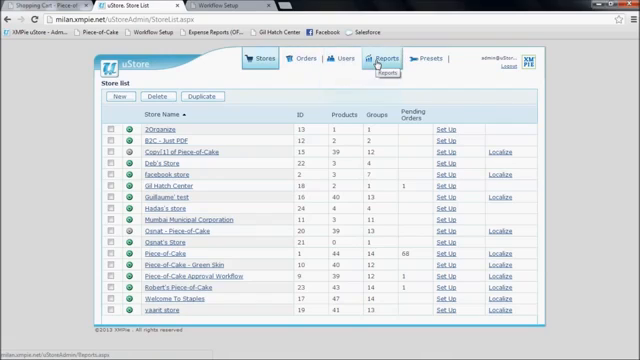
{"action": "left_click", "coordinate": [288, 63]}
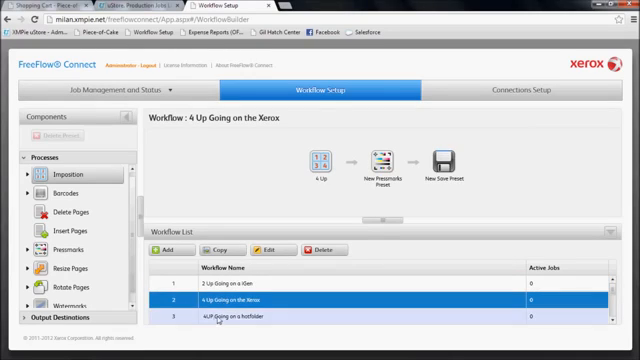
Select the '4UP Going on a hotfolder' workflow to display its processing steps
{"action": "left_click", "coordinate": [230, 318]}
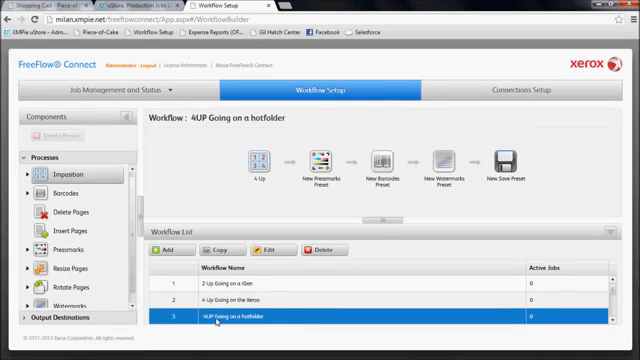